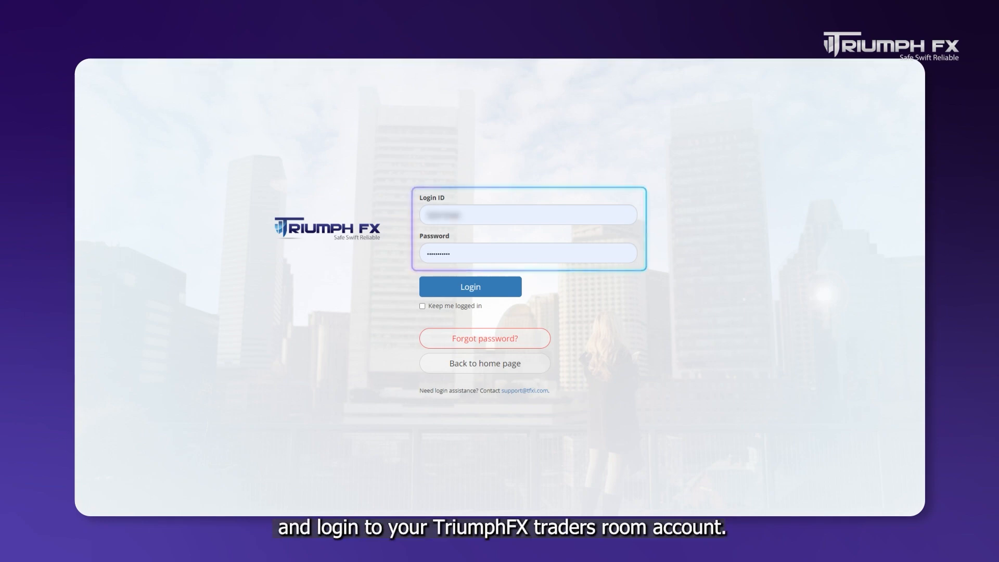
Step: Log in to the Trader's Room account and land on the live account dashboard
click(470, 286)
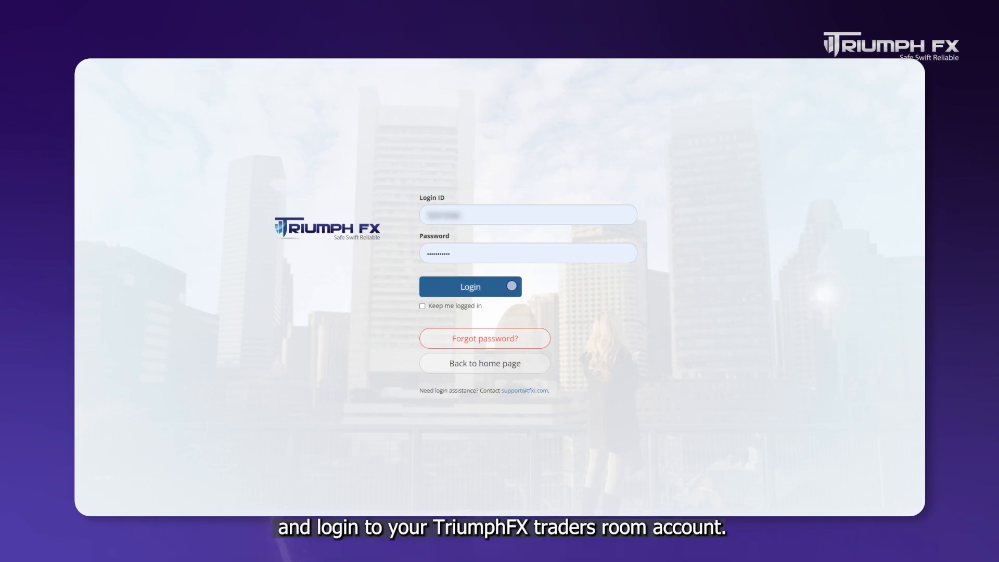
click(470, 286)
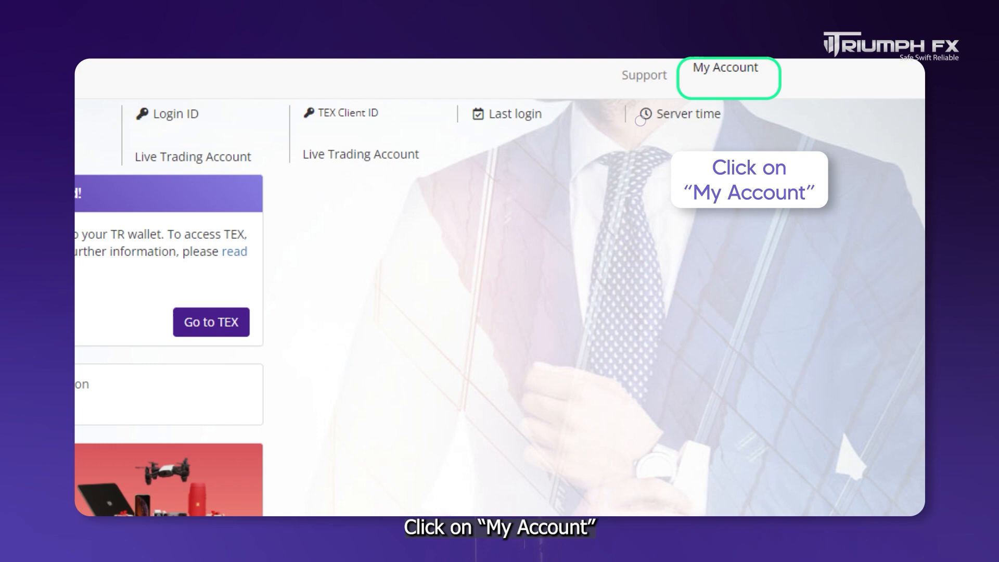
Step: Go to My Account > Trader's Room Account Balance and choose Pull
click(724, 69)
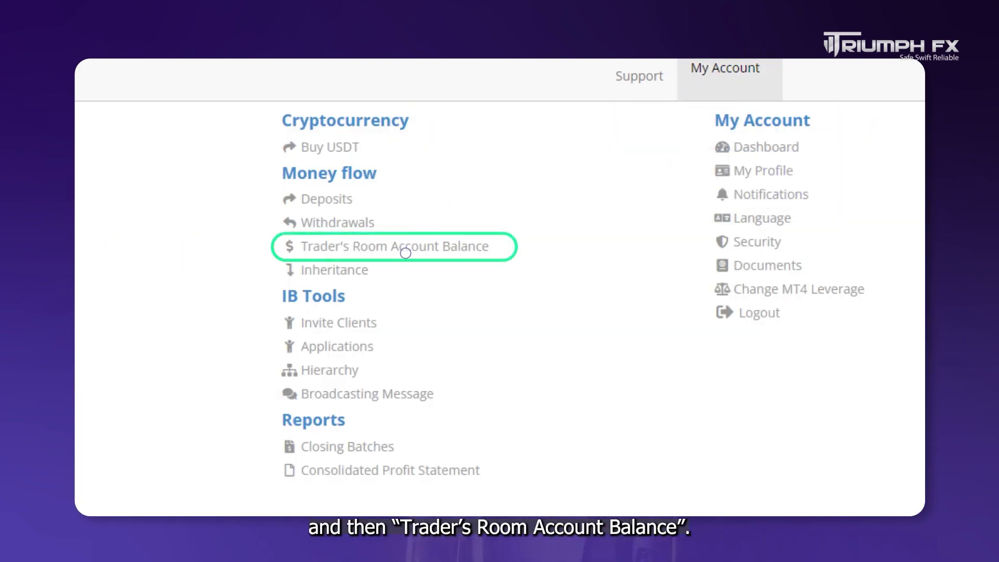
click(405, 246)
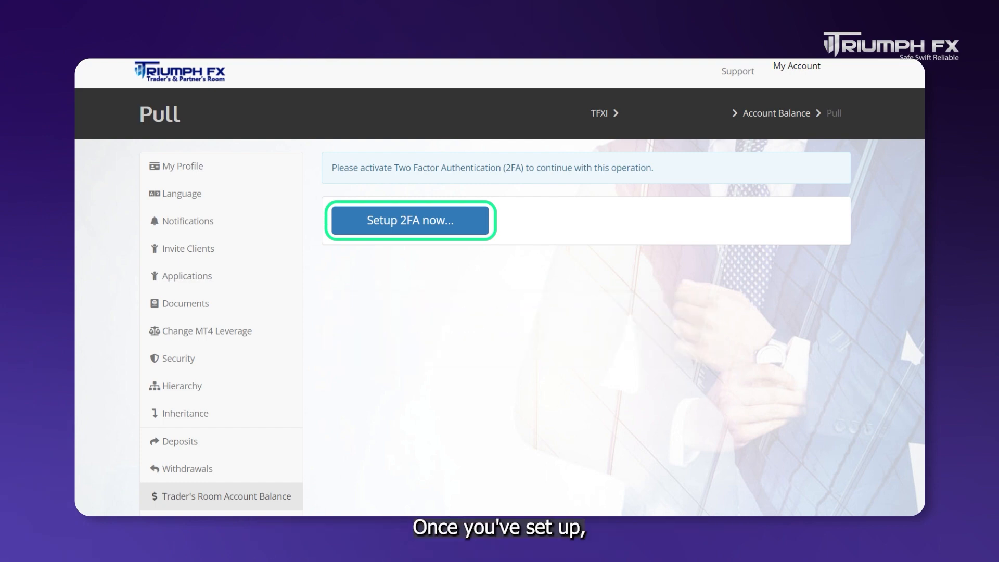
Step: Set up 2FA now so the Pull transfer form to the TR Wallet becomes available
click(410, 220)
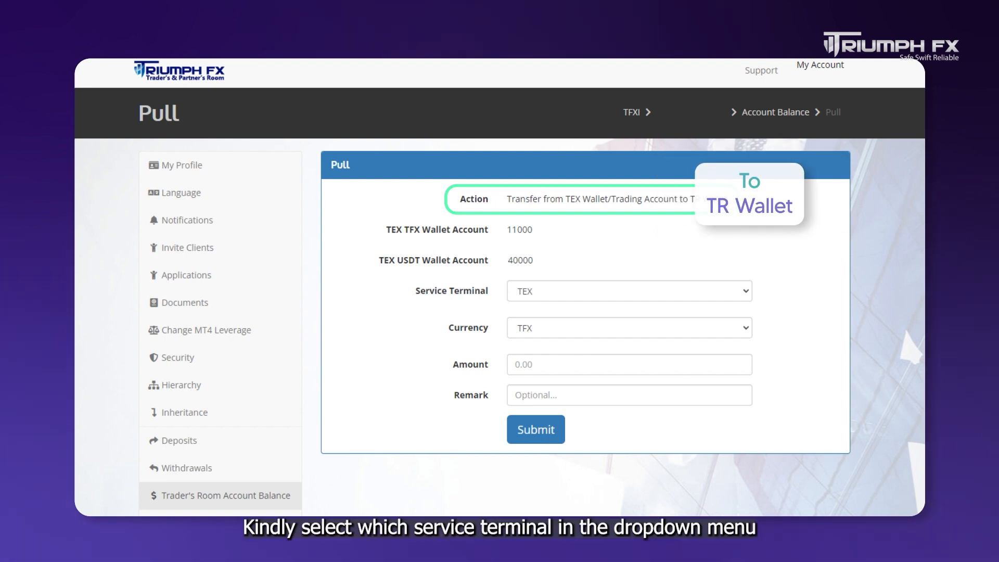
Step: Fill the Pull form with TEX service terminal, TFX currency and amount 1000
click(629, 291)
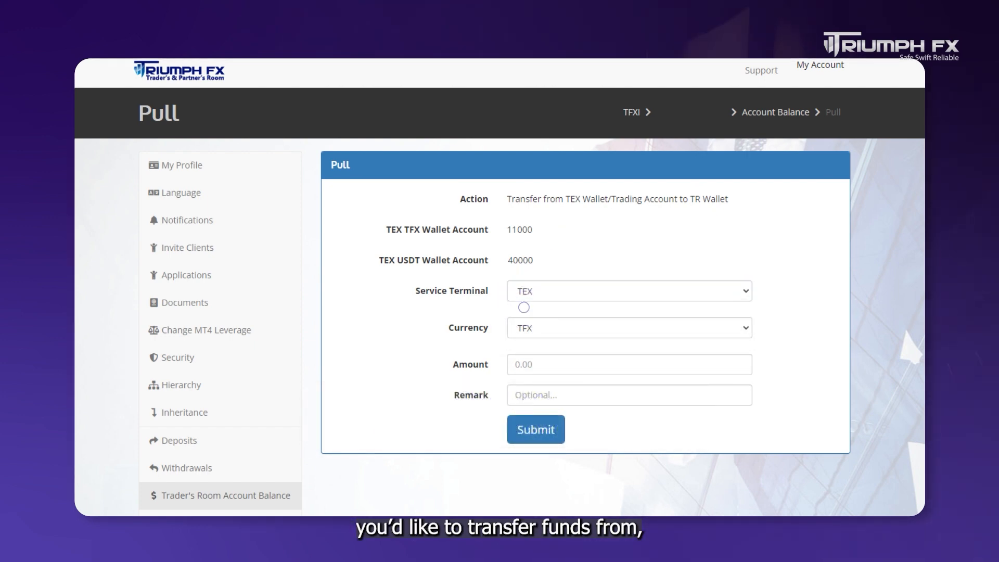
click(629, 327)
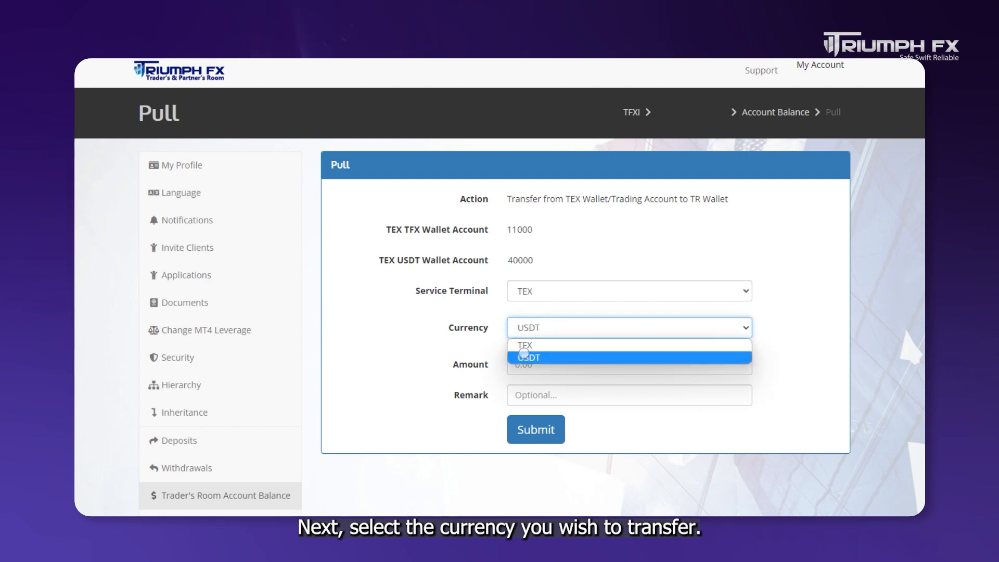
click(524, 344)
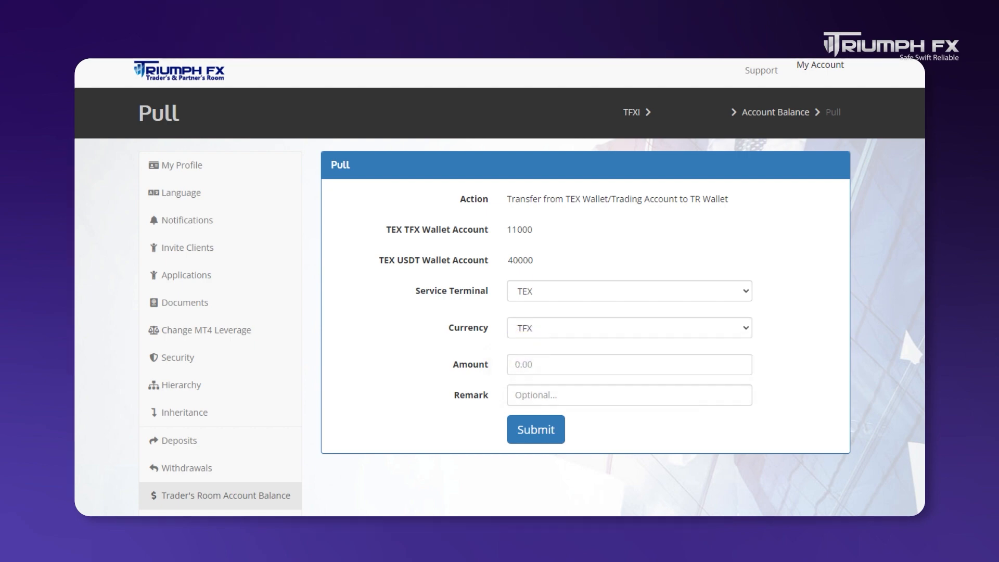
click(585, 364)
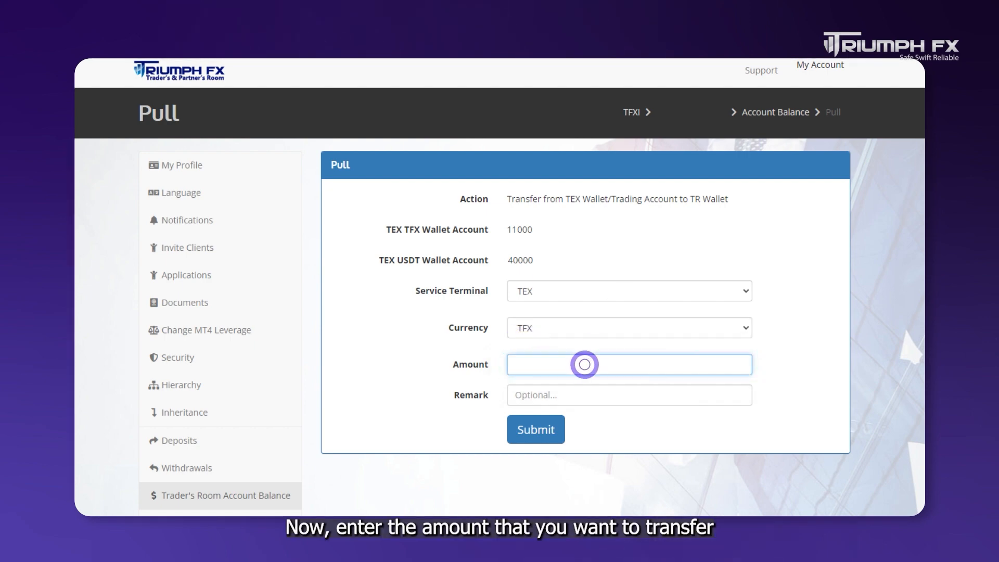
text(1000)
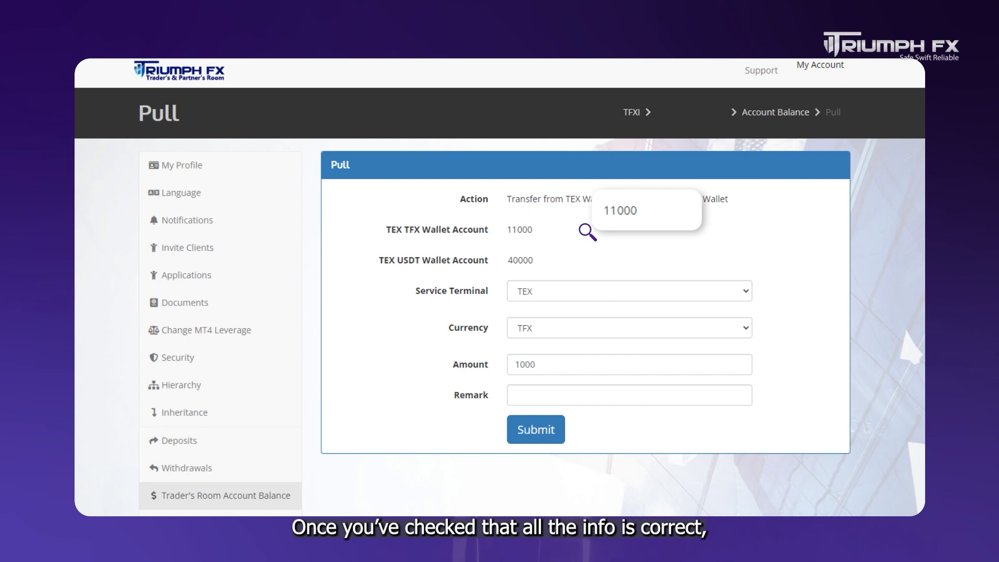
Step: Submit the 1000 TFX pull request and confirm it in the dialog
click(536, 428)
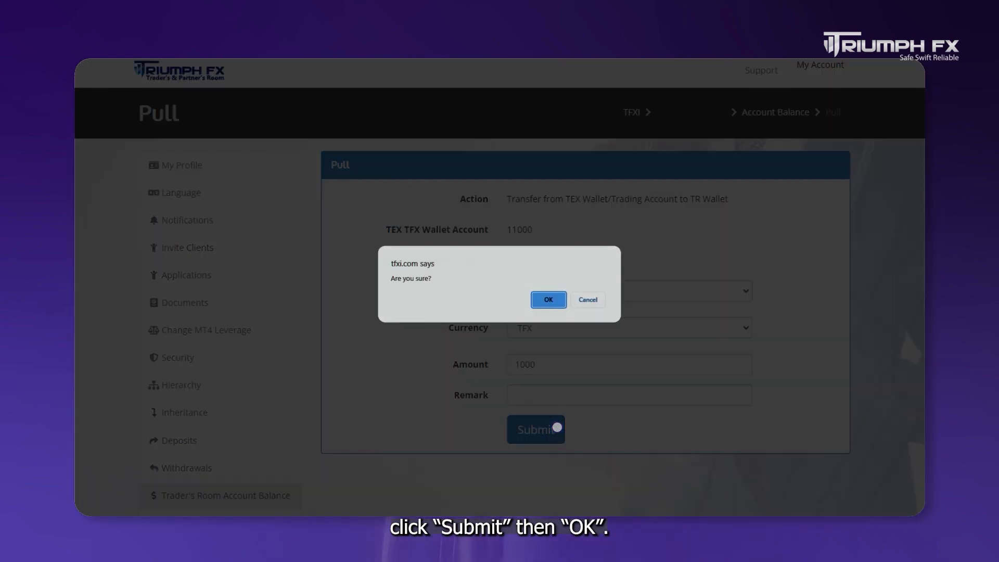
click(548, 300)
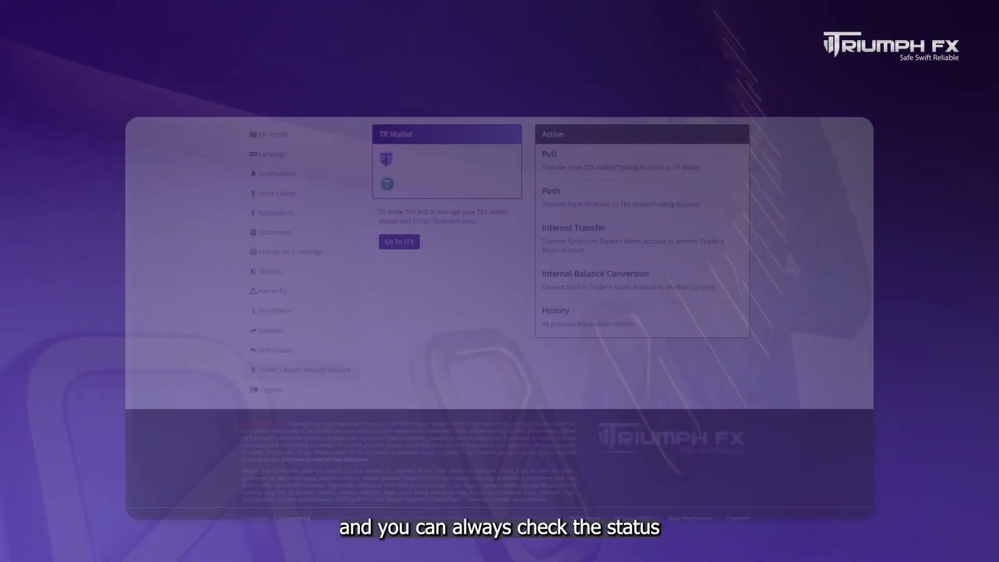